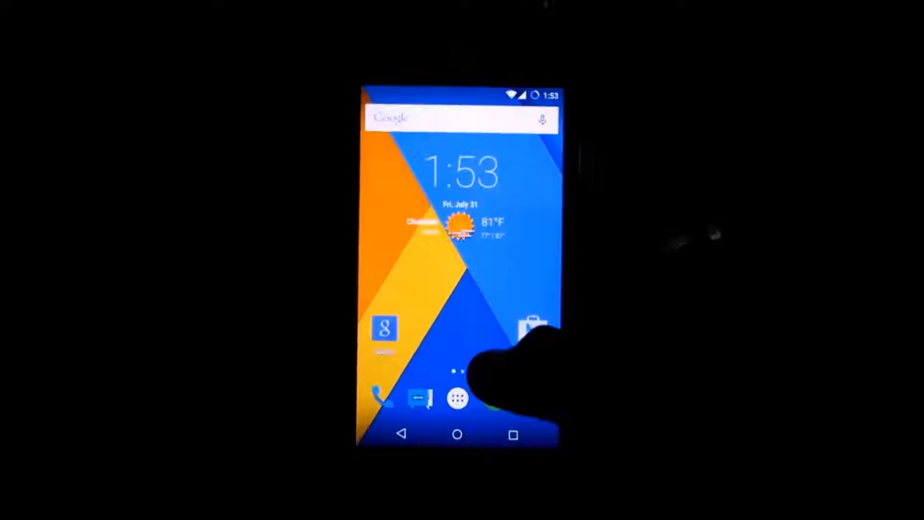
# - Choose Motorola Moto G (falcon) and download cm-12.1-20150730-NIGHTLY-falcon.zip via Direct Download
pyautogui.click(461, 395)
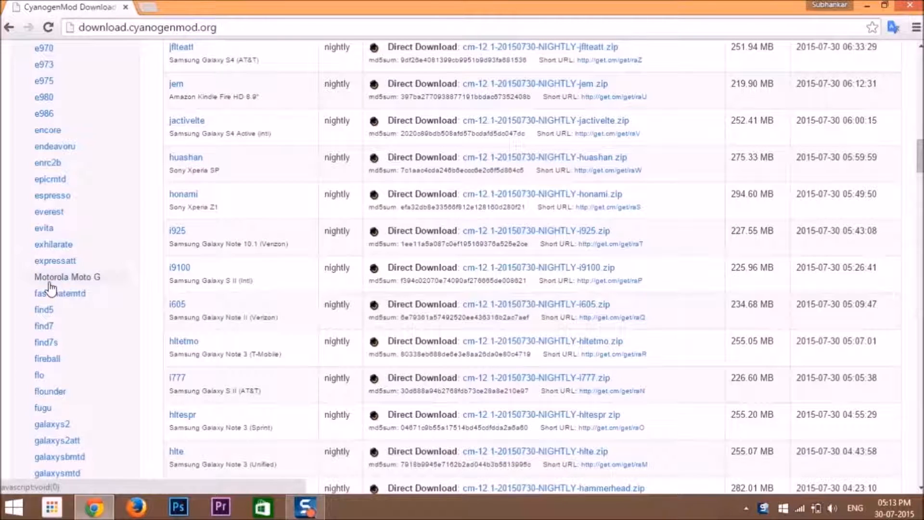
pyautogui.click(67, 276)
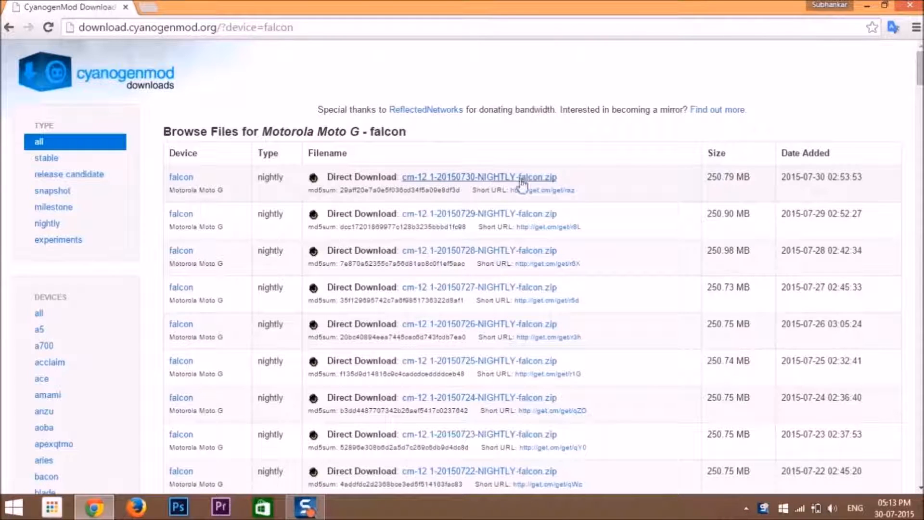
pyautogui.click(478, 177)
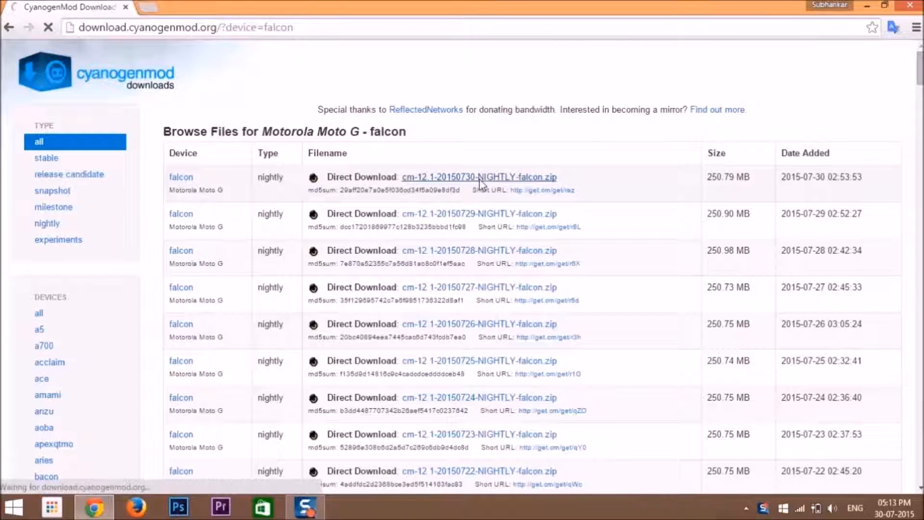
pyautogui.click(478, 177)
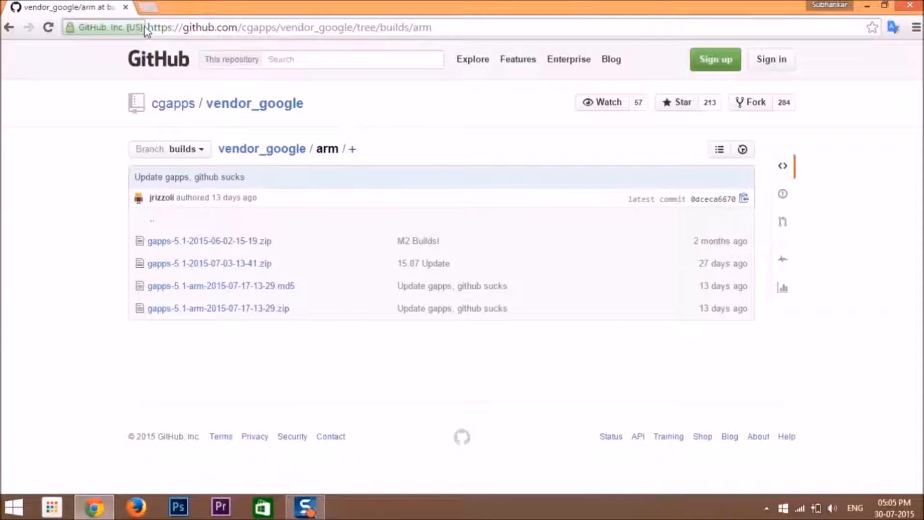
pyautogui.click(289, 27)
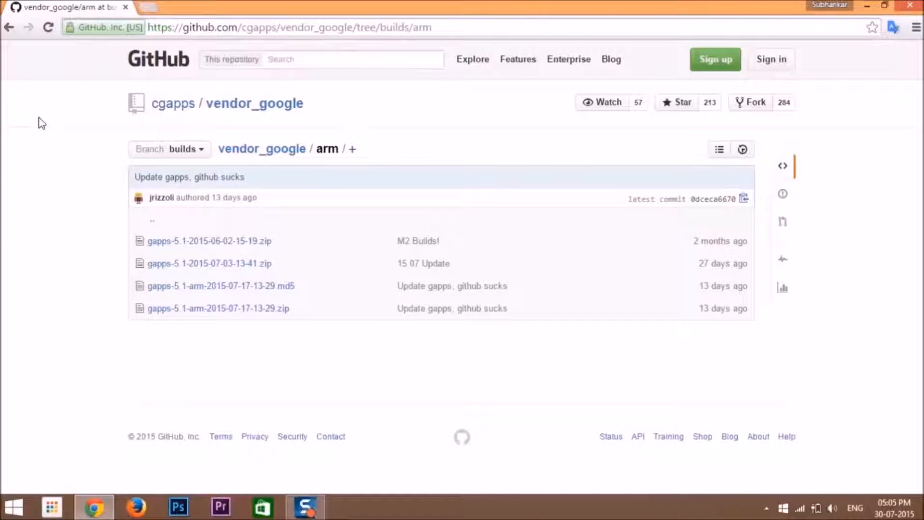
pyautogui.click(210, 263)
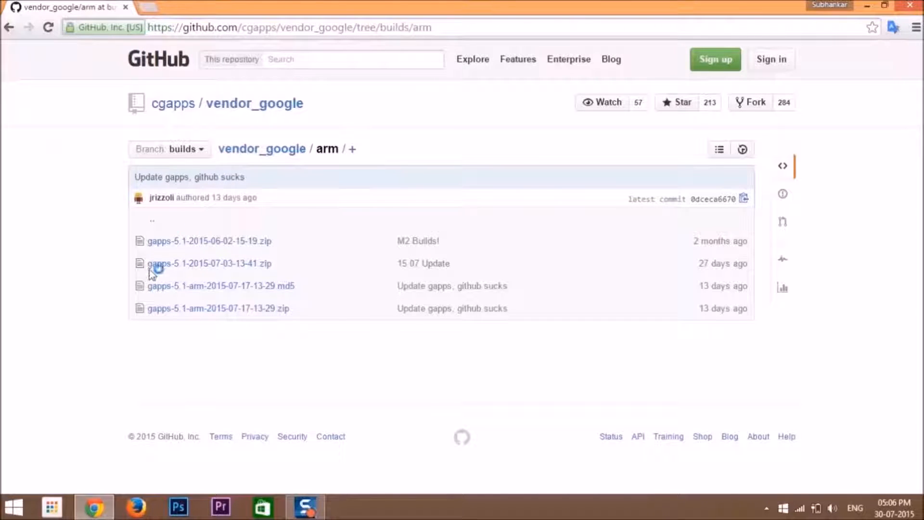
pyautogui.moveTo(63, 207)
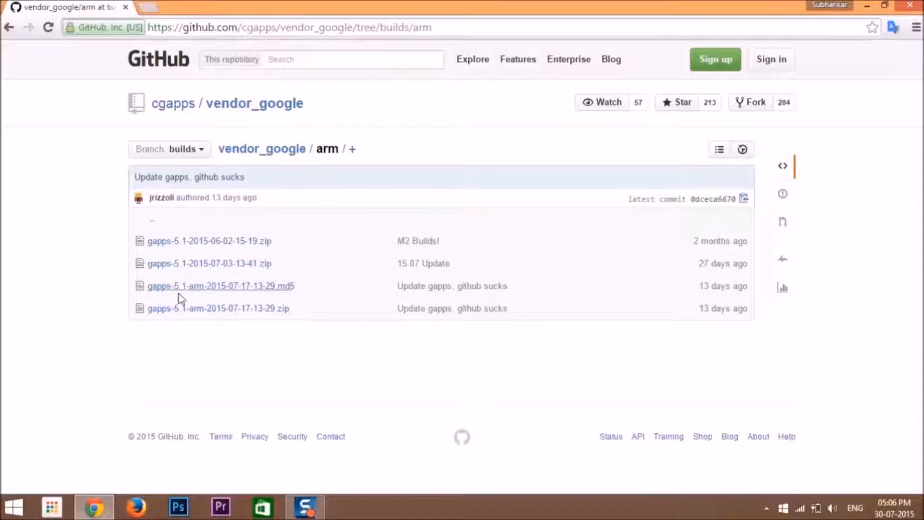
pyautogui.moveTo(165, 309)
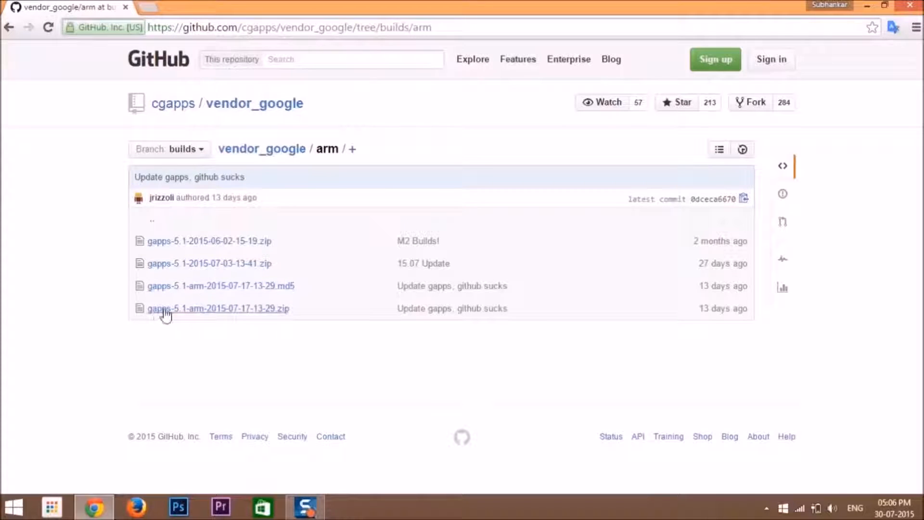
pyautogui.moveTo(235, 312)
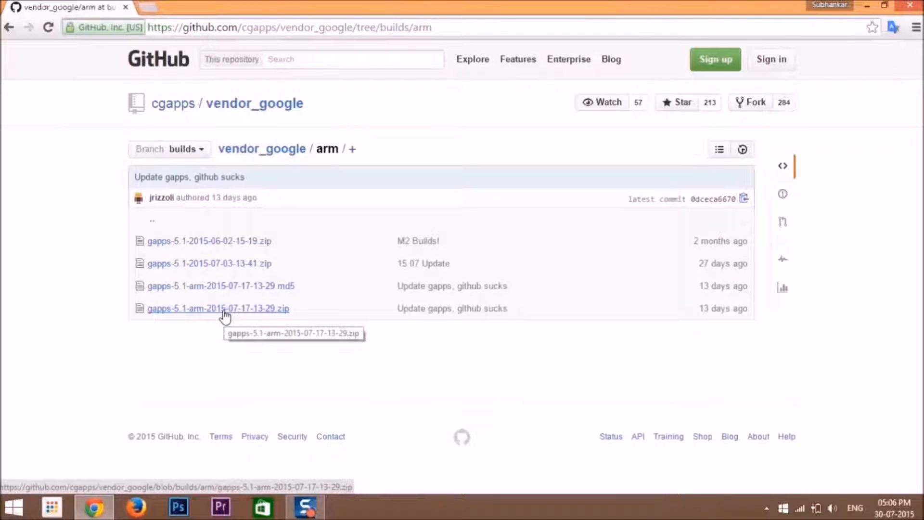
pyautogui.click(219, 308)
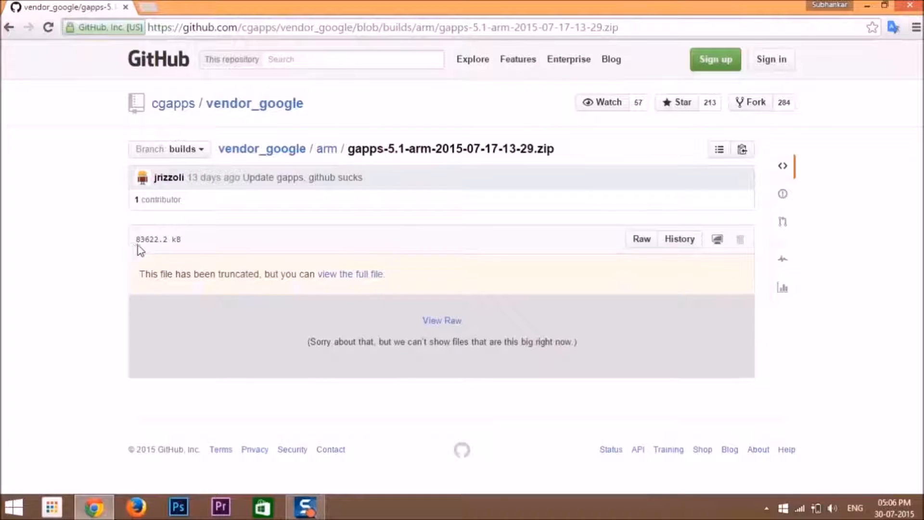
pyautogui.click(641, 239)
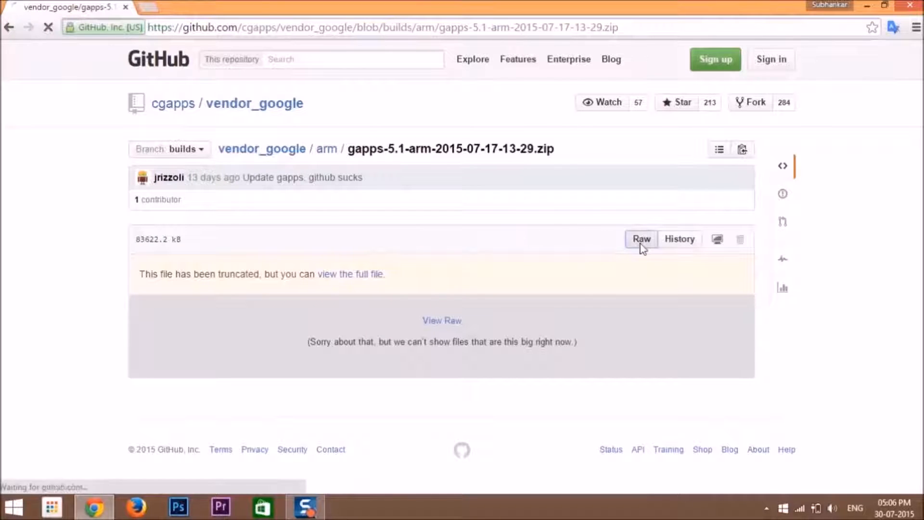
pyautogui.click(641, 239)
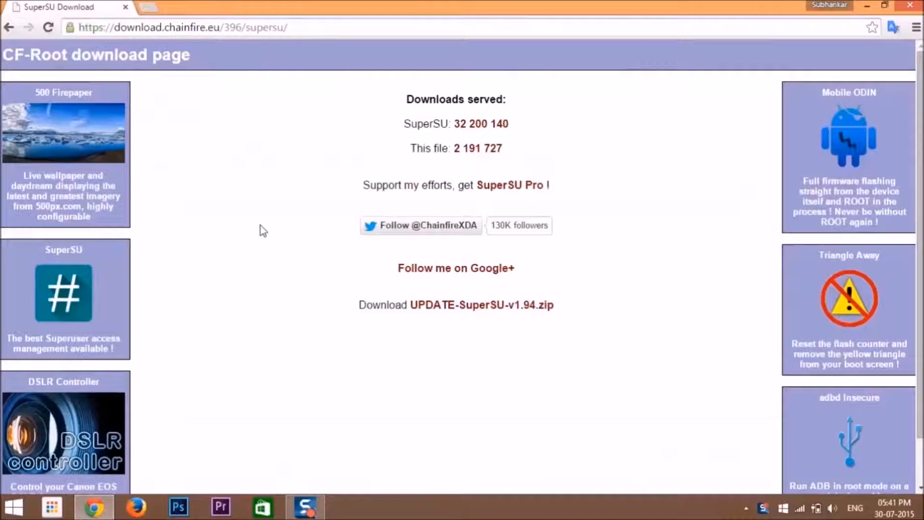
# - Download UPDATE-SuperSU-v2.46.zip from download.chainfire.eu/696/SuperSU
pyautogui.doubleClick(116, 27)
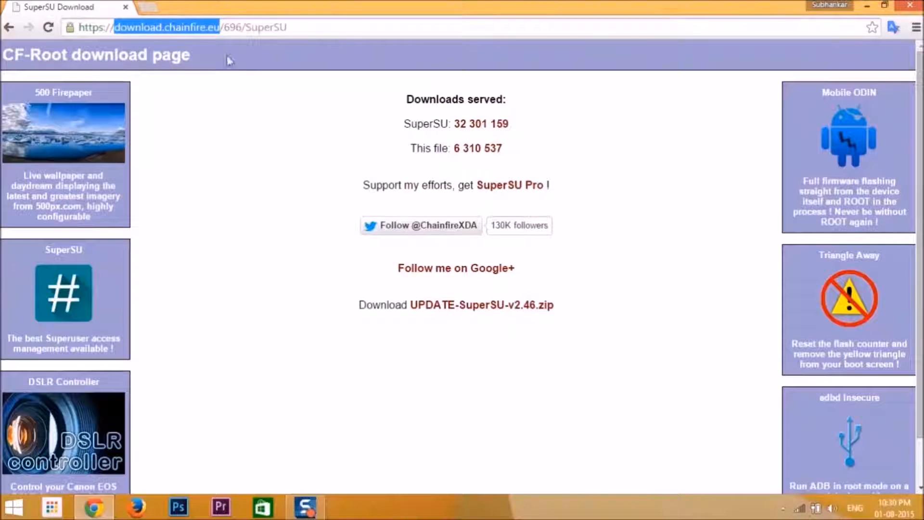
pyautogui.moveTo(333, 292)
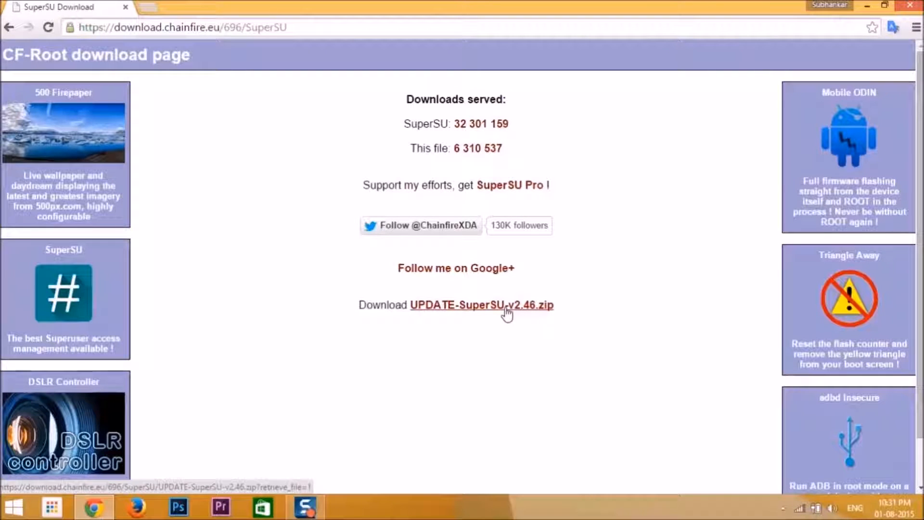
pyautogui.click(481, 305)
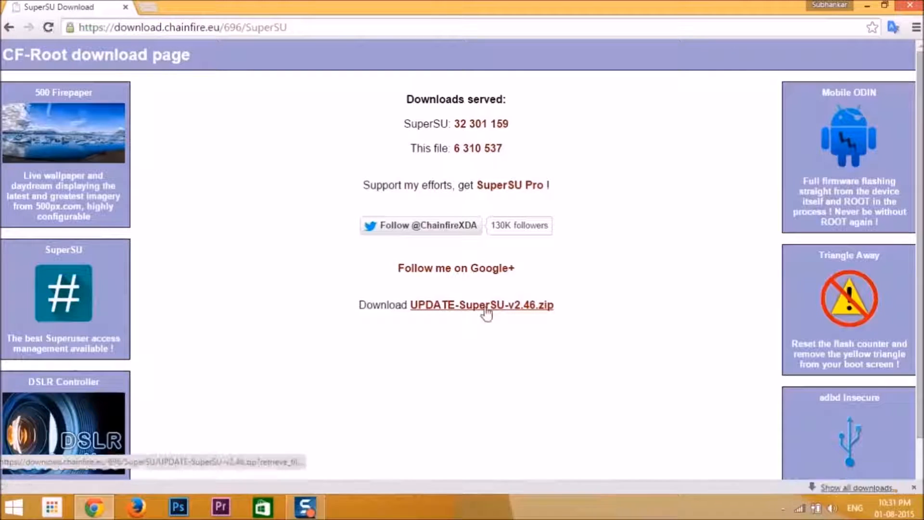